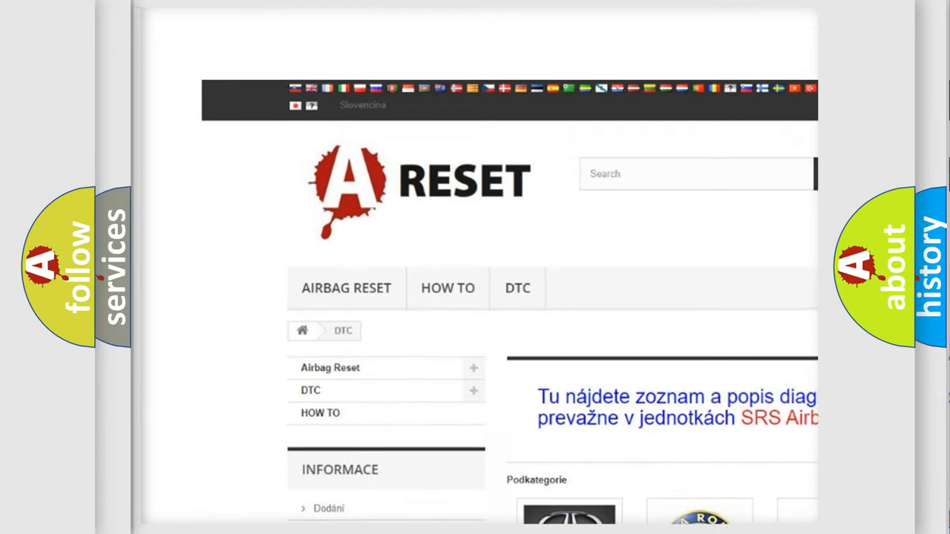
# Step: Scroll to the LINCOLN DTC tile, open it, and browse the Lincoln code list
pyautogui.scroll(-3)
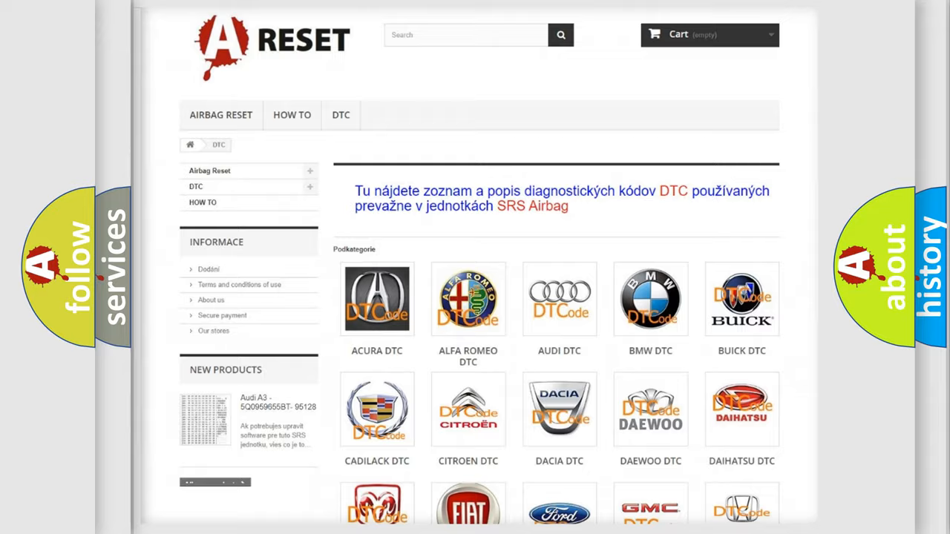
pyautogui.scroll(-3)
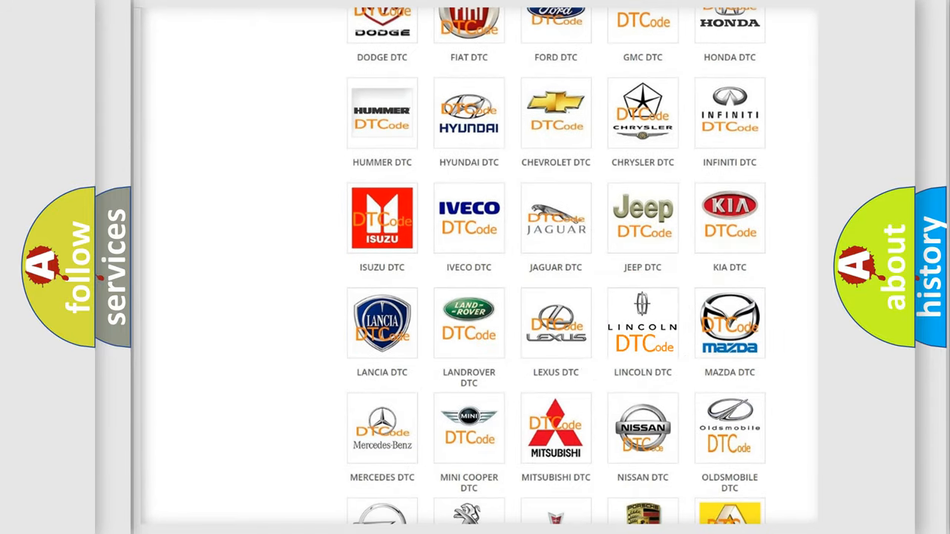
pyautogui.click(642, 322)
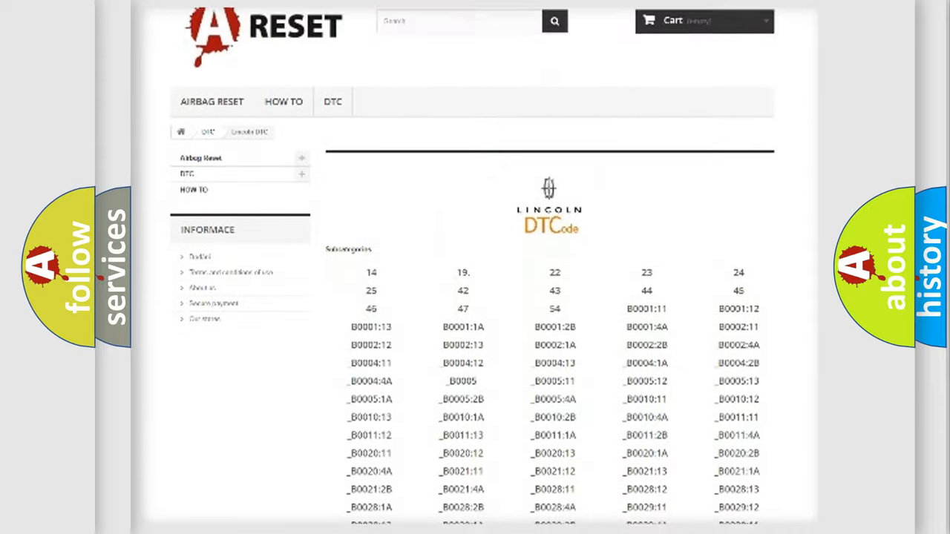
pyautogui.scroll(-3)
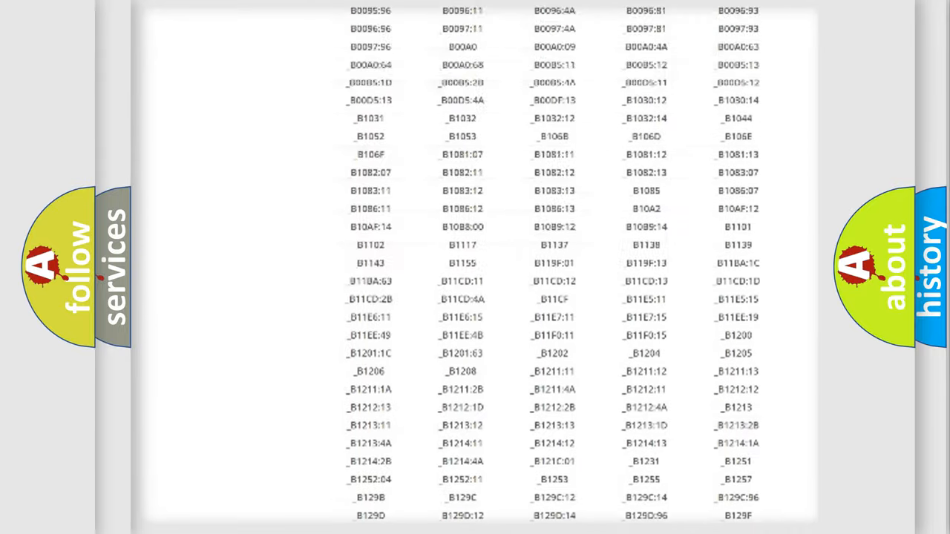
pyautogui.scroll(3)
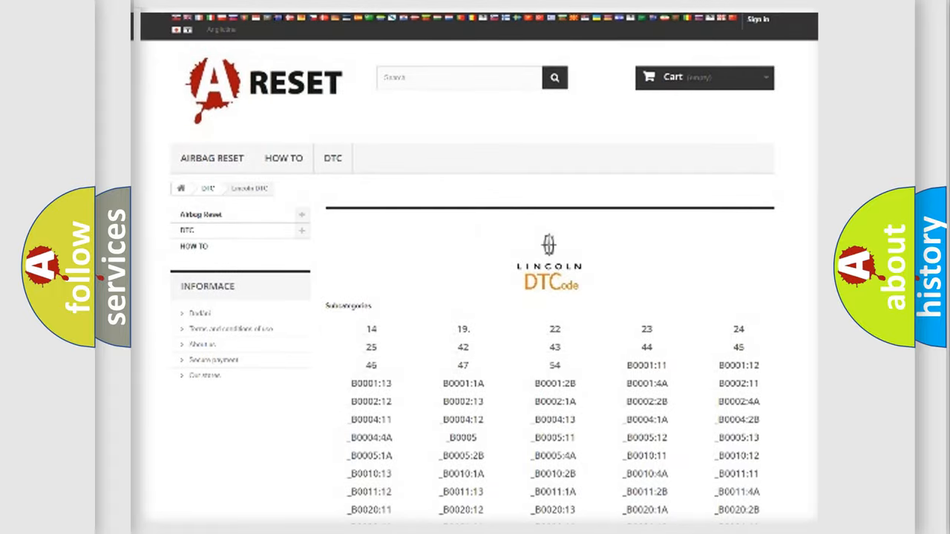